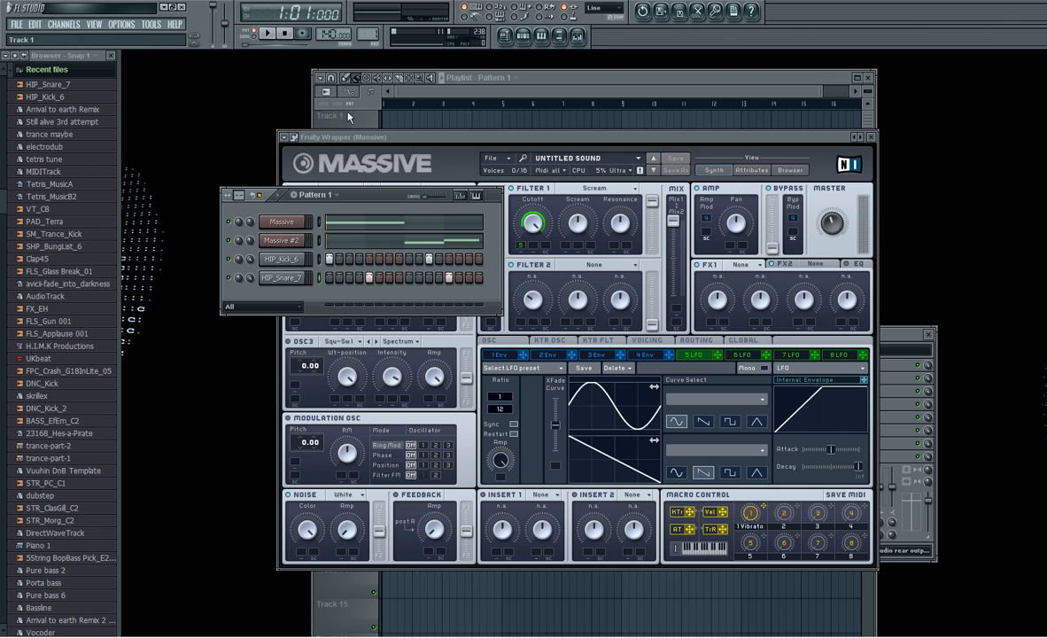
mouse_move(344, 200)
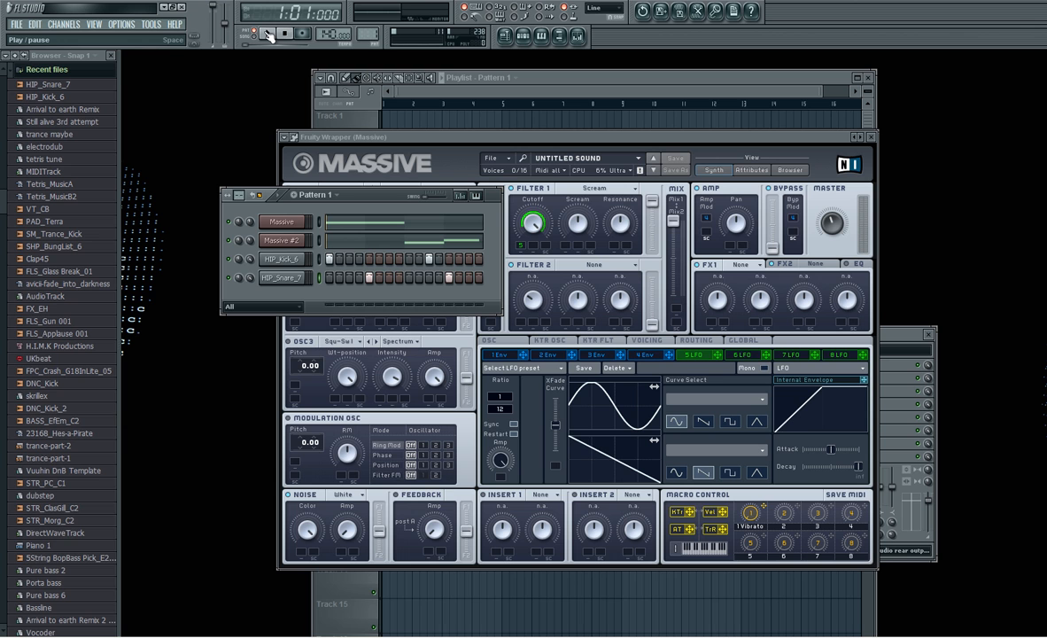
Step: Briefly play the old beat, then start a new project discarding unsaved changes and begin inserting Massive
click(270, 34)
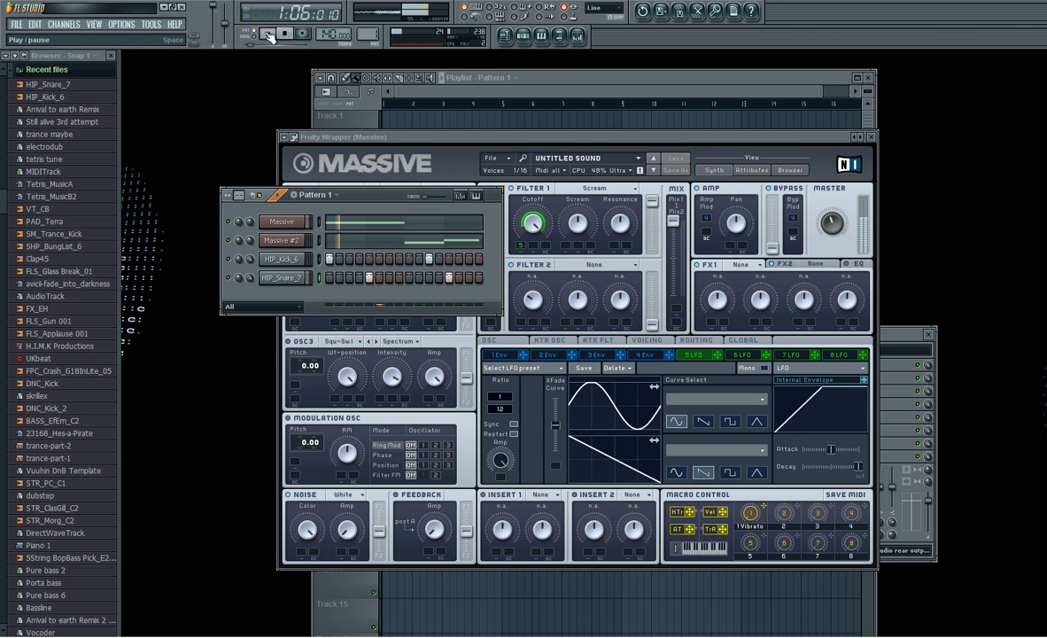
click(268, 32)
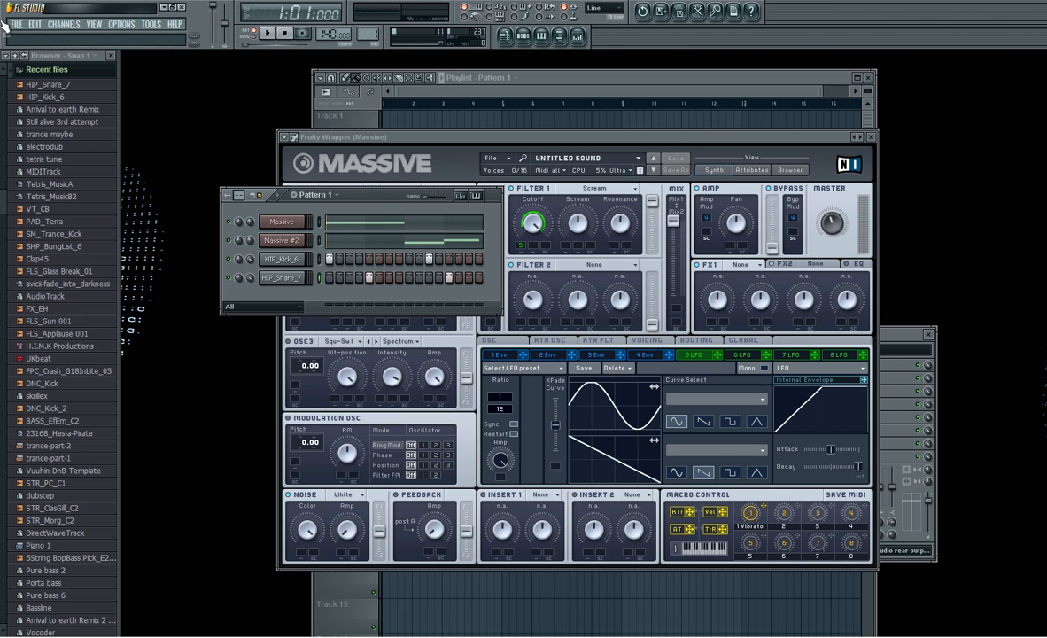
click(14, 25)
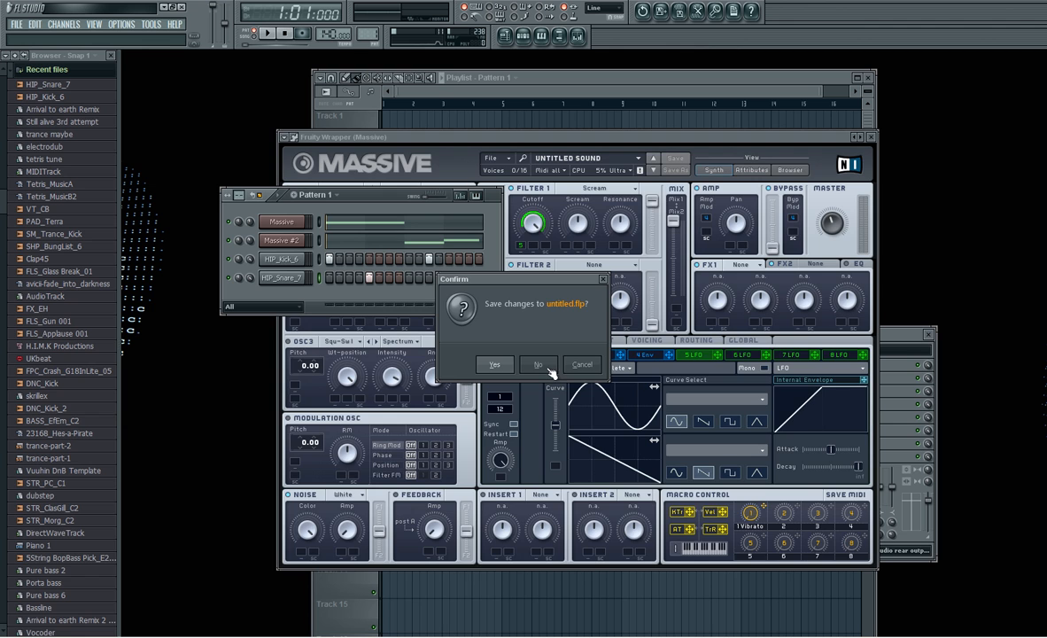
click(539, 365)
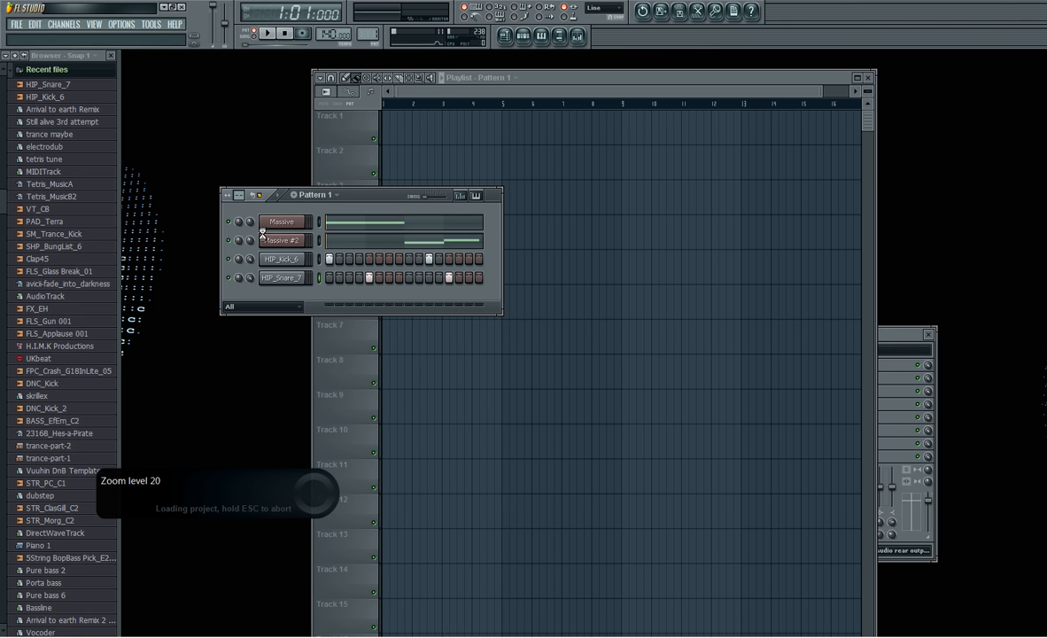
right_click(281, 221)
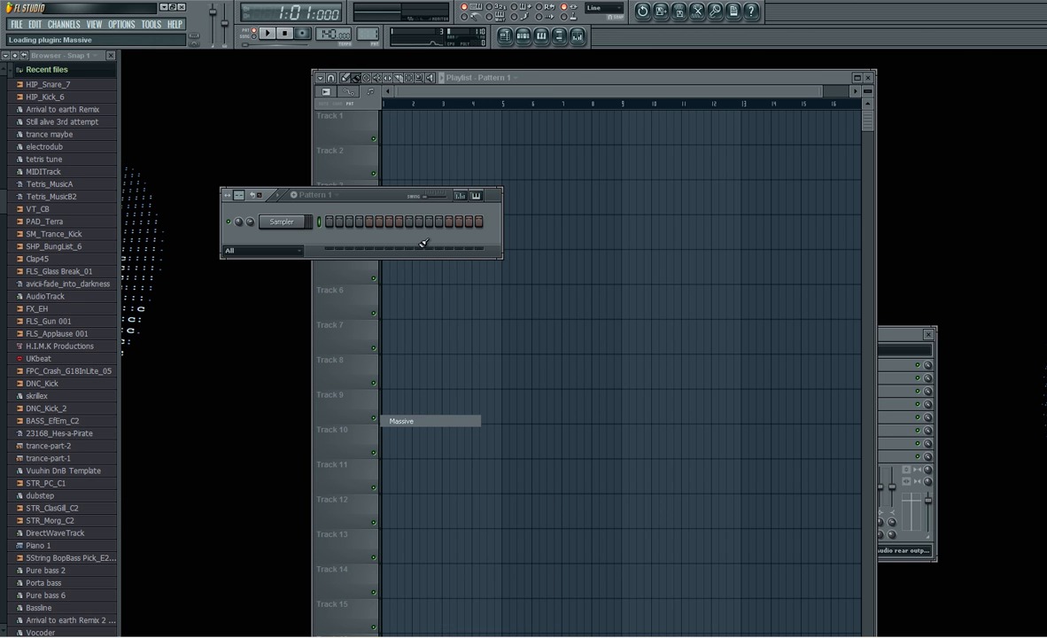
mouse_move(262, 266)
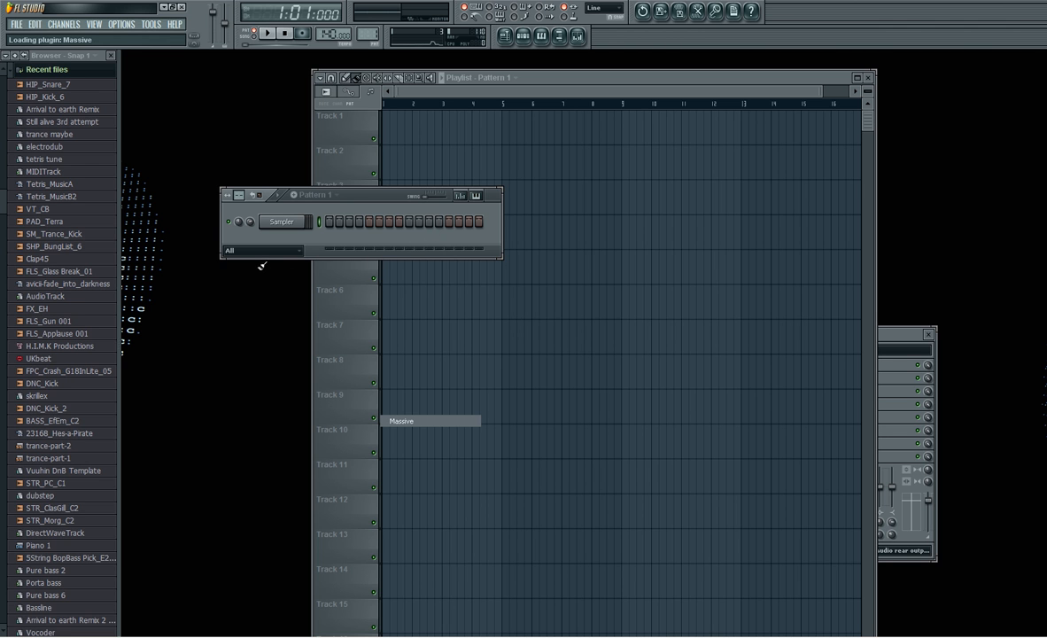
mouse_move(215, 371)
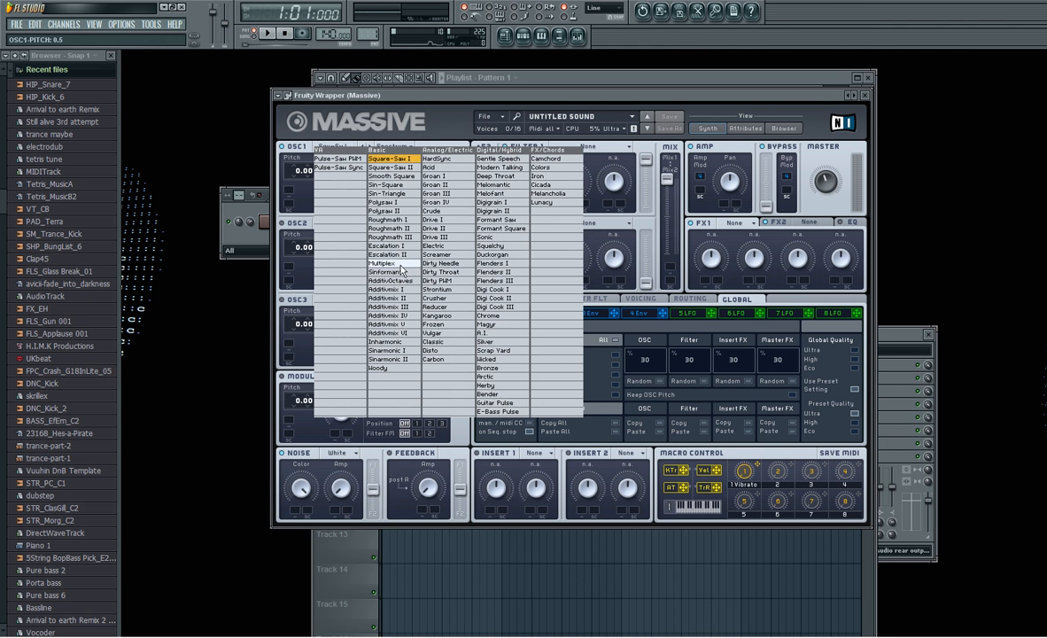
mouse_move(411, 273)
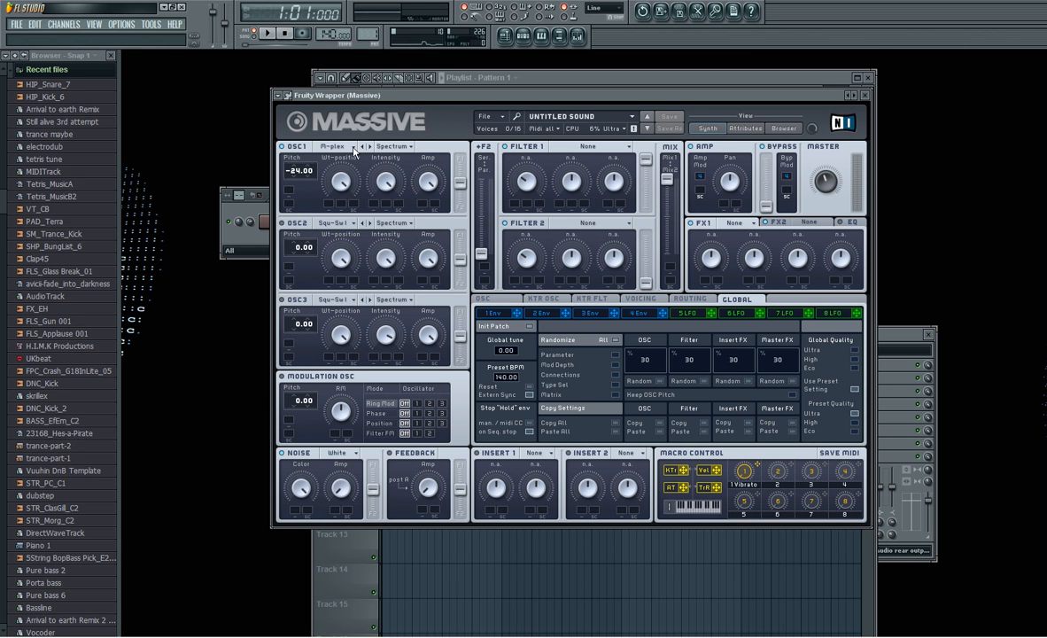
Step: Choose a different wavetable for Massive's OSC1, pitched down to -24
click(593, 146)
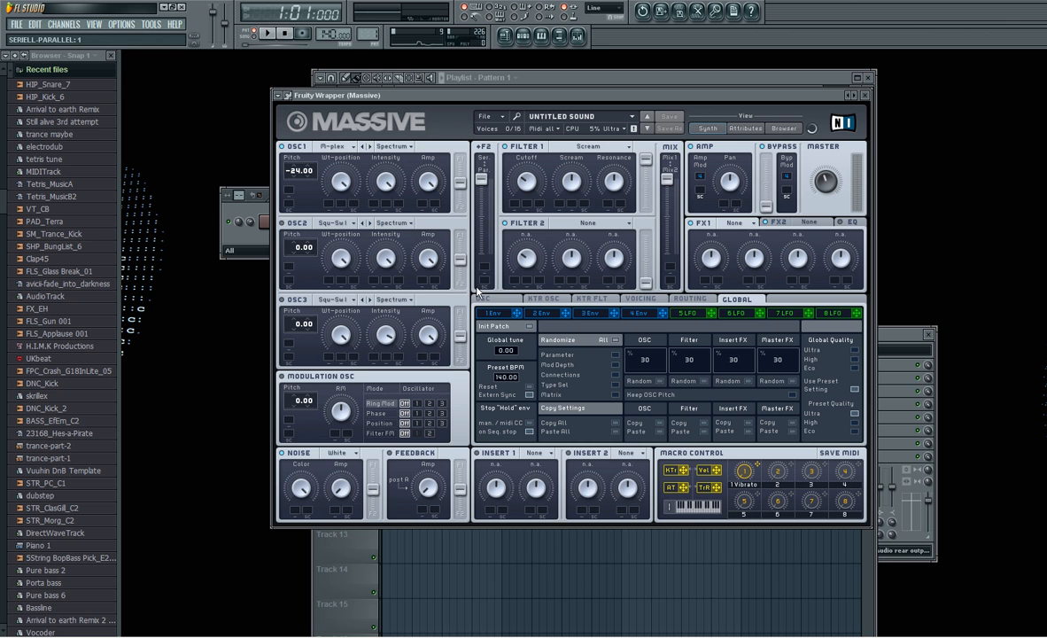
mouse_move(652, 259)
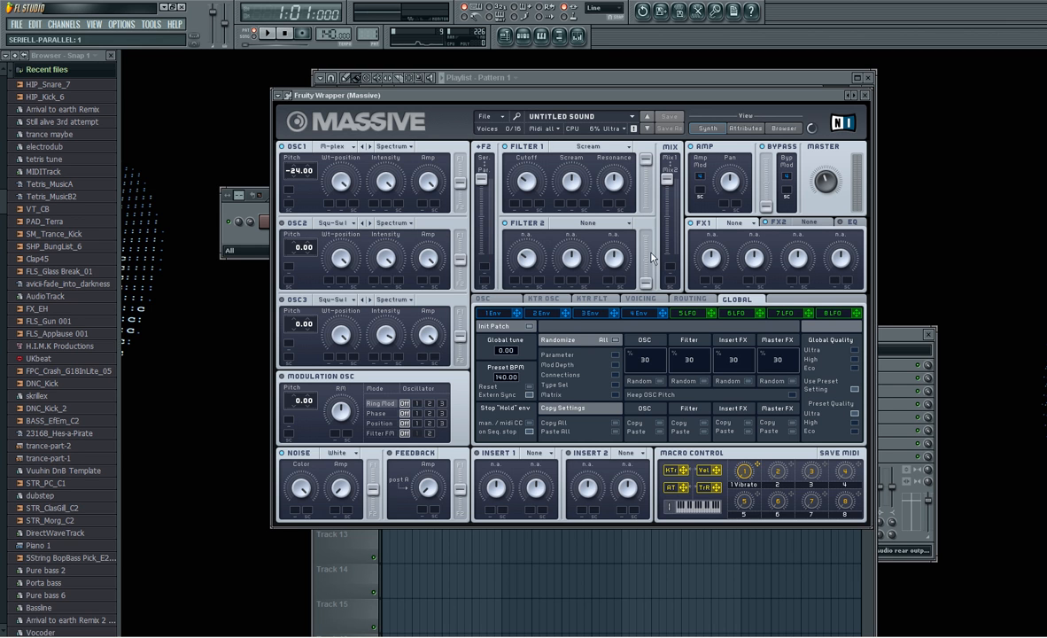
Step: Show Massive's LFO modulation source and adjust its rate setting
click(687, 312)
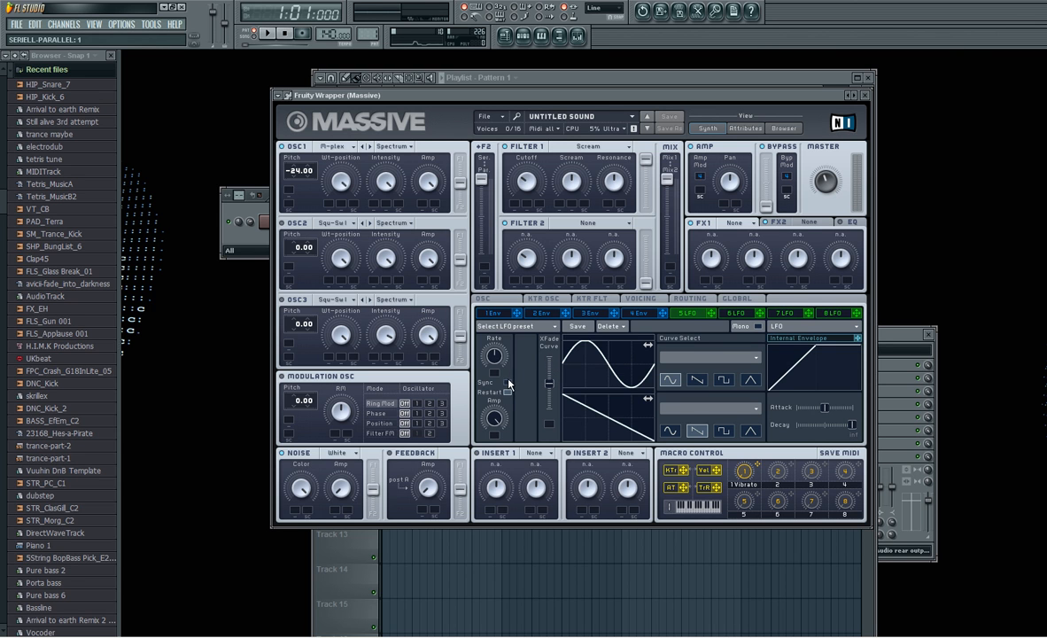
click(503, 358)
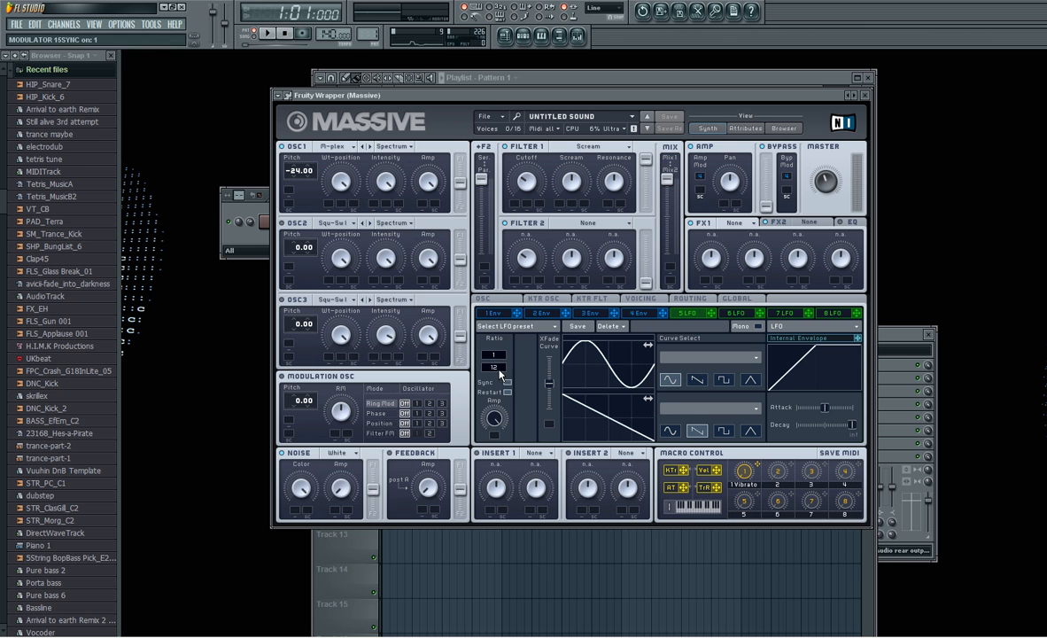
mouse_move(599, 375)
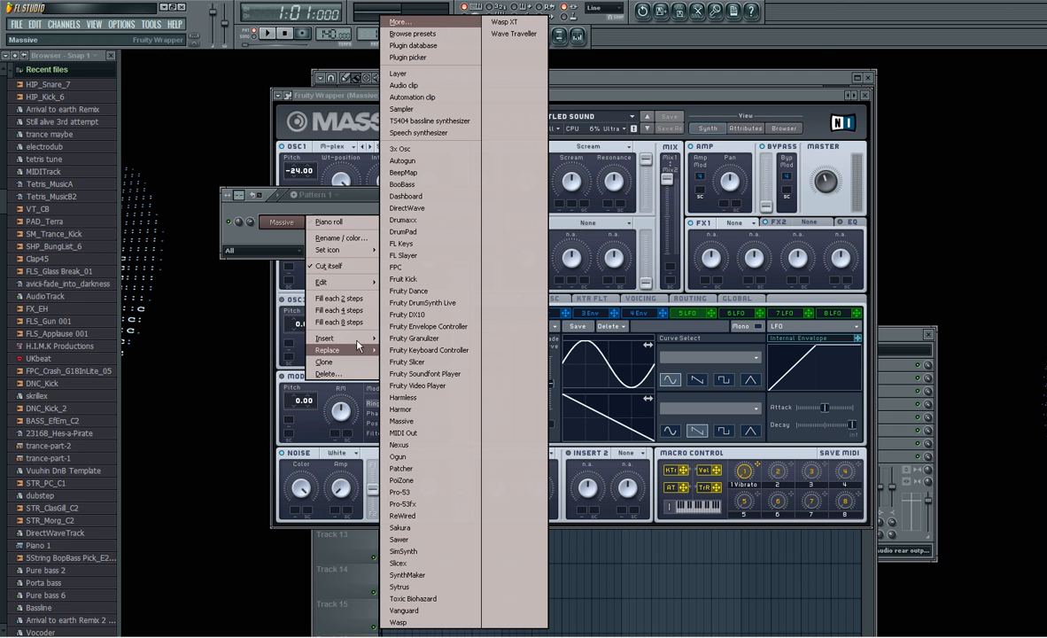
mouse_move(433, 445)
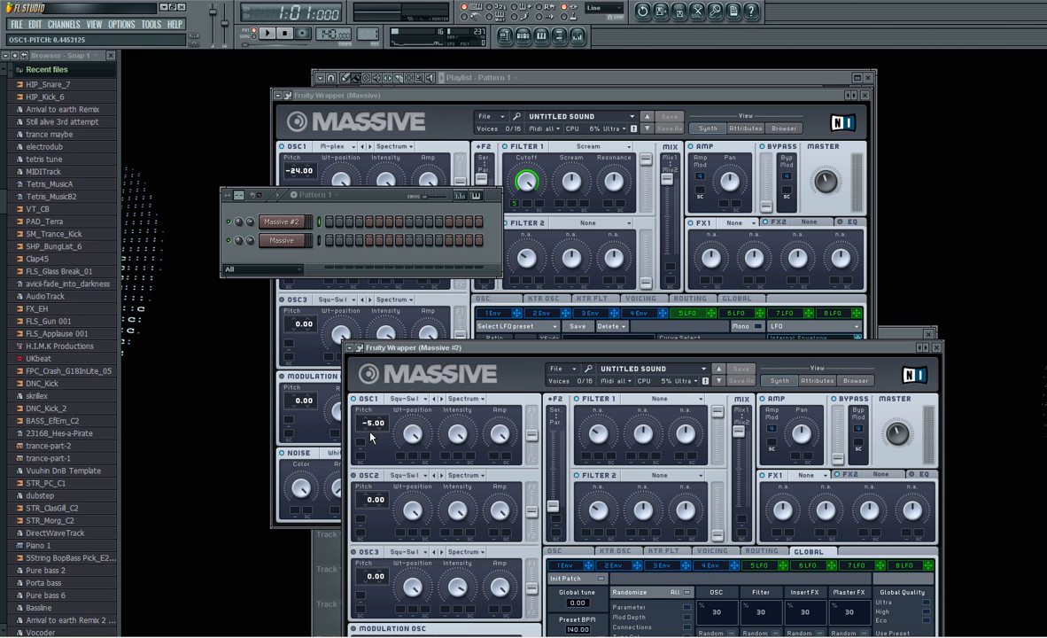
Step: Lower the second Massive instance's OSC1 pitch to -24
drag(374, 422, 372, 452)
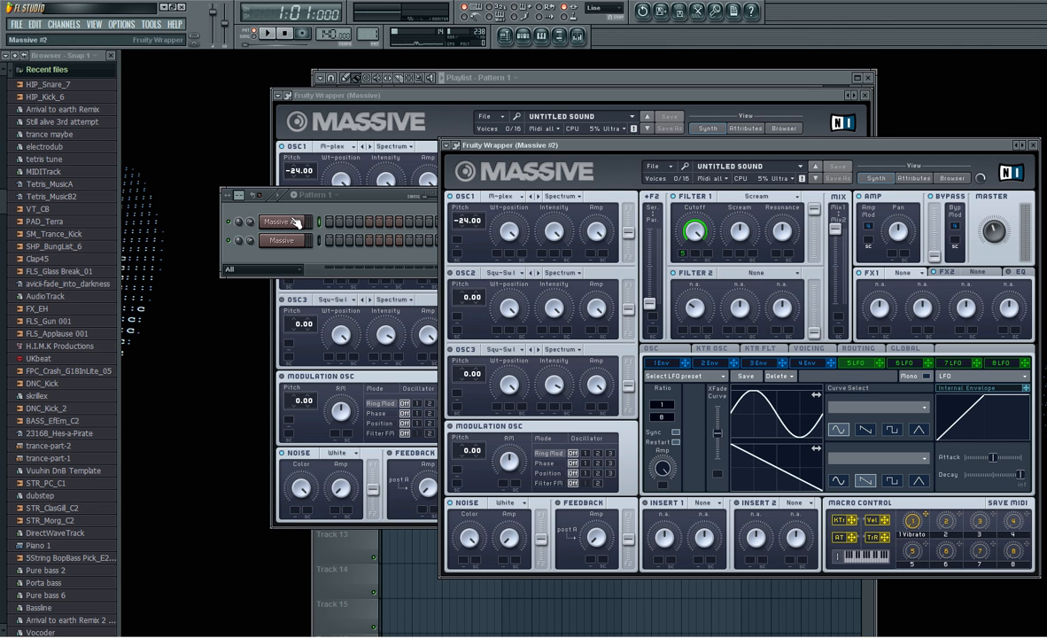
Step: In the first Massive channel's piano roll, stretch the bass note to span two bars, ending at bar 3
right_click(280, 241)
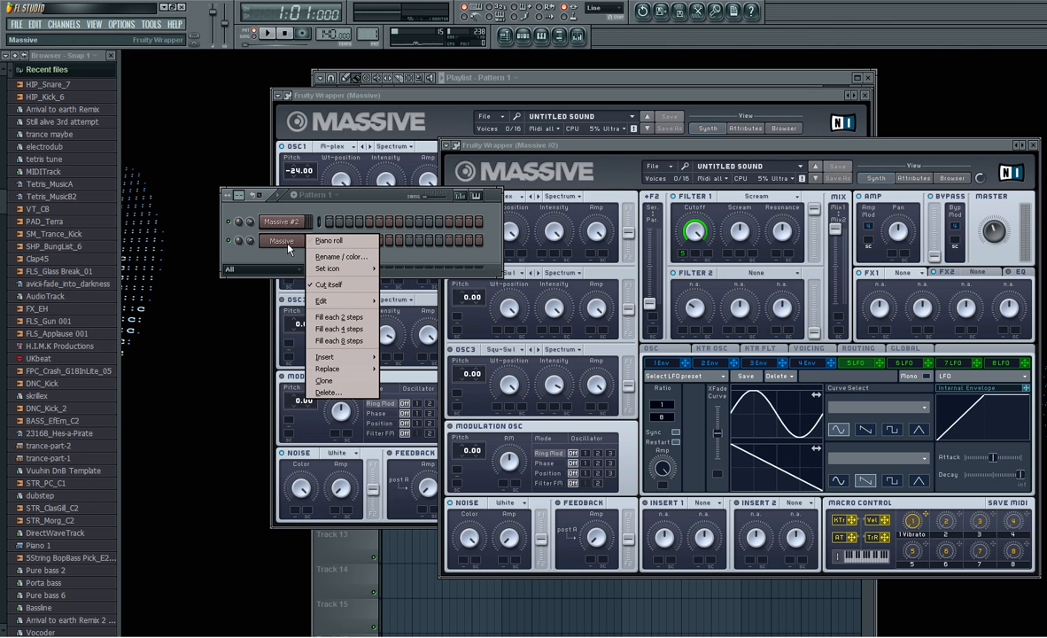
click(326, 241)
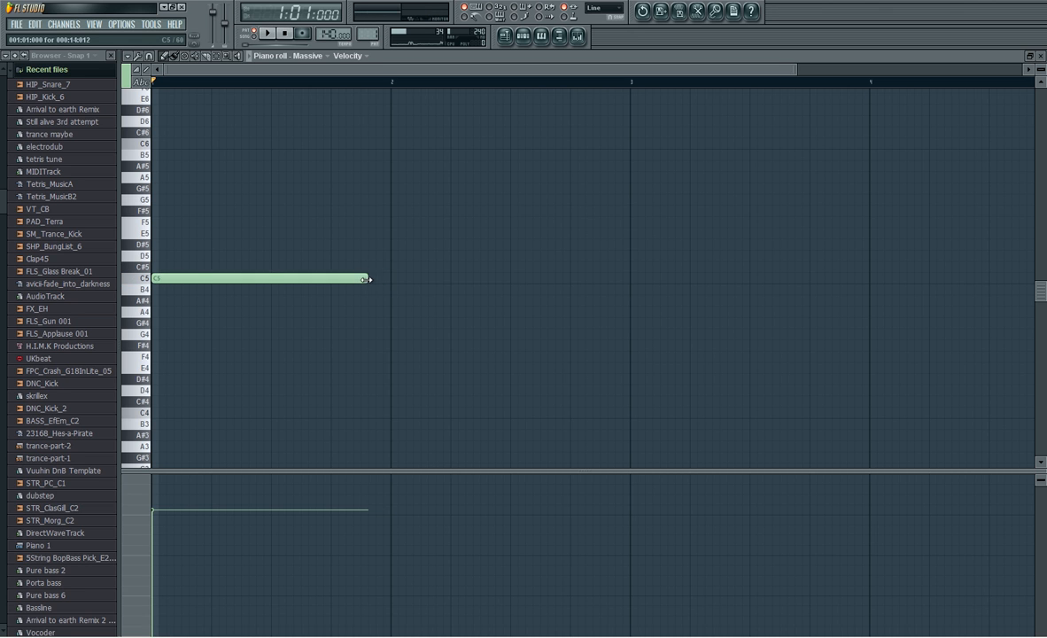
drag(365, 278, 624, 278)
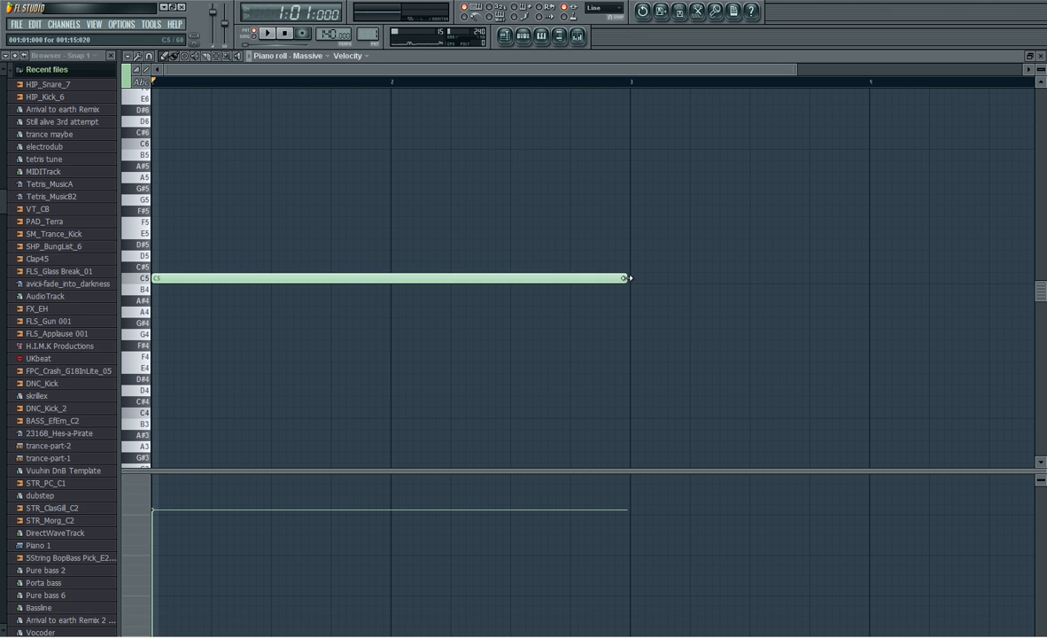
drag(627, 276, 388, 277)
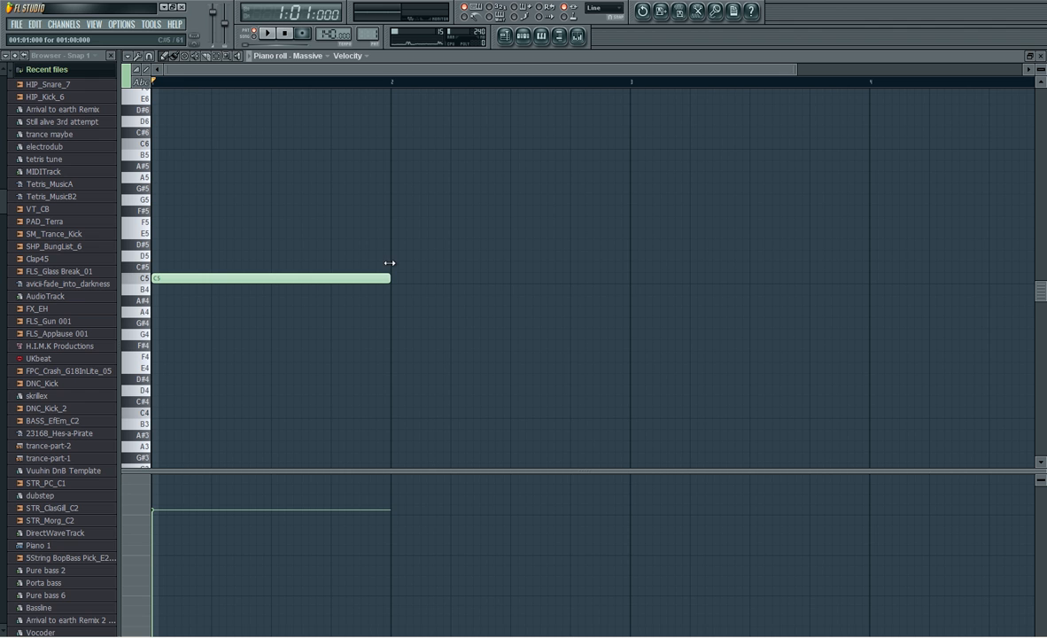
drag(388, 277, 630, 276)
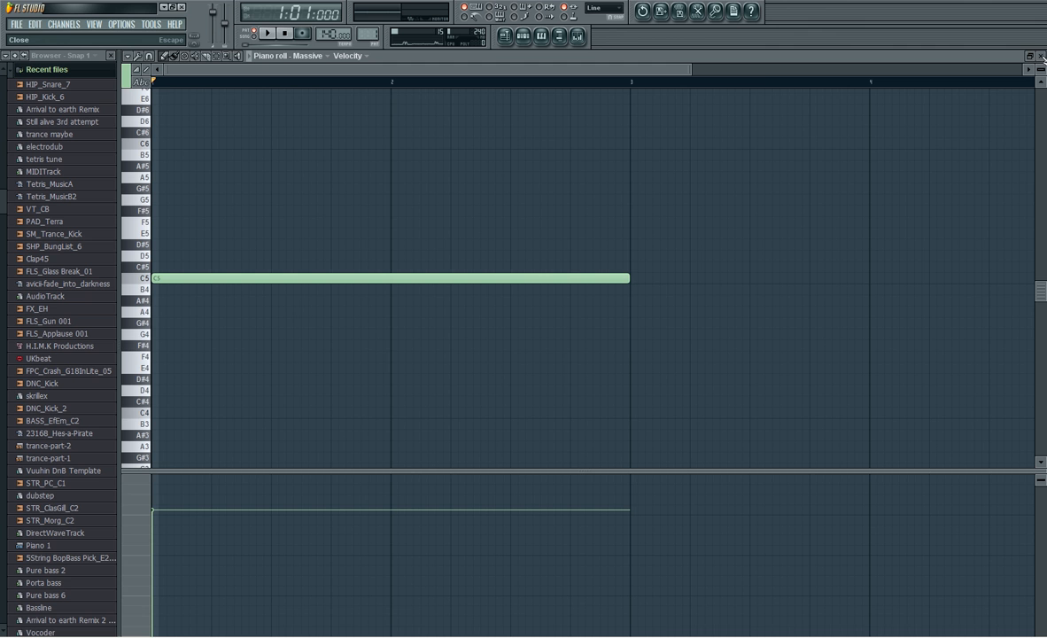
right_click(279, 221)
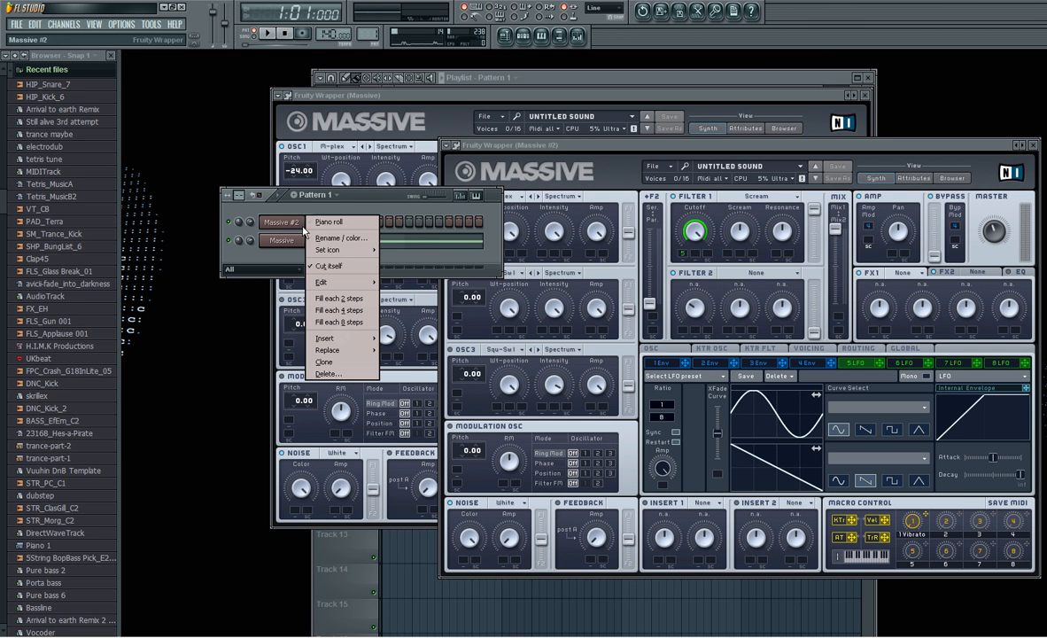
Step: In Massive #2's piano roll, draw a note from bar 2 to bar 3 and adjust its length
click(326, 221)
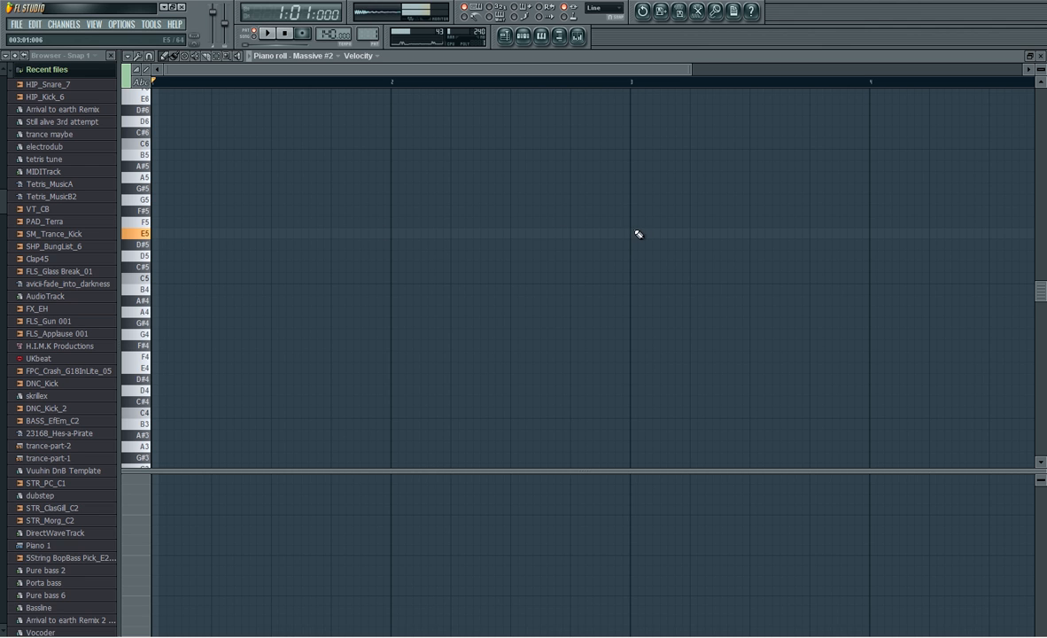
drag(404, 234, 877, 234)
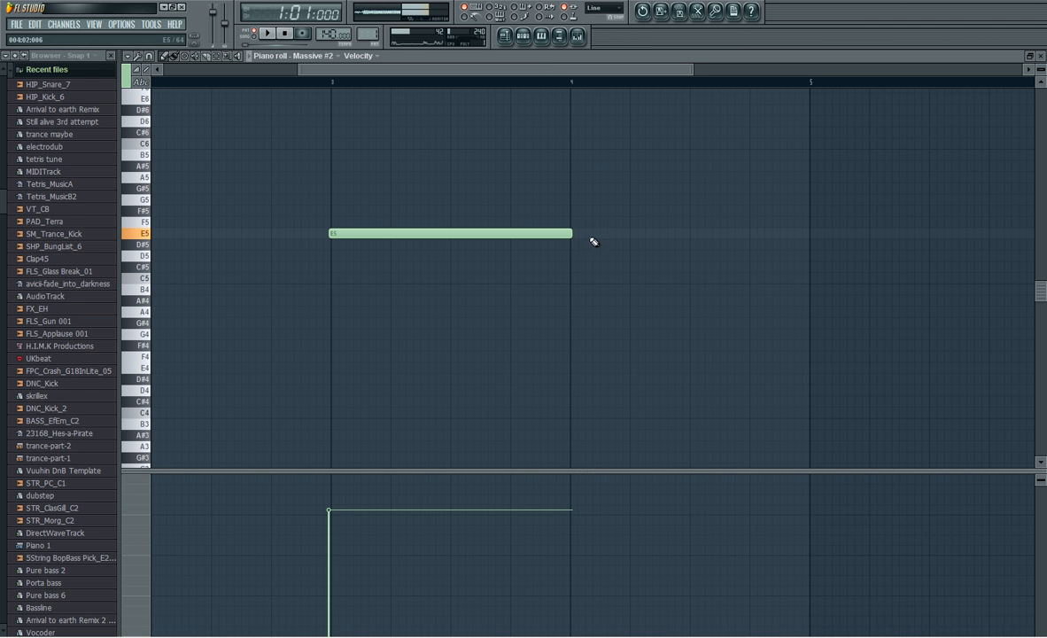
drag(571, 220, 808, 219)
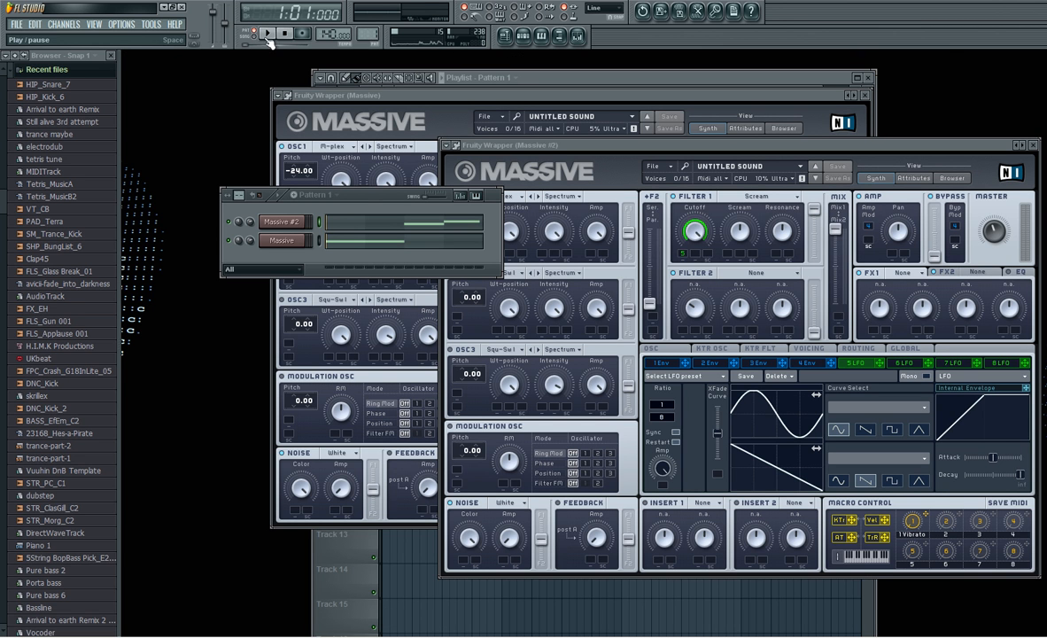
click(269, 32)
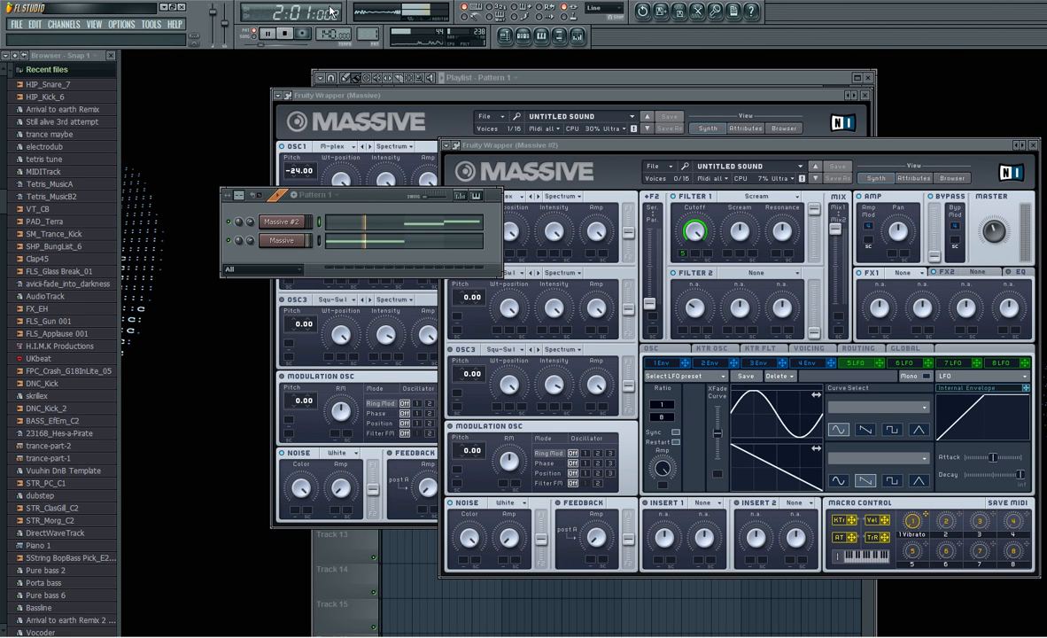
click(269, 32)
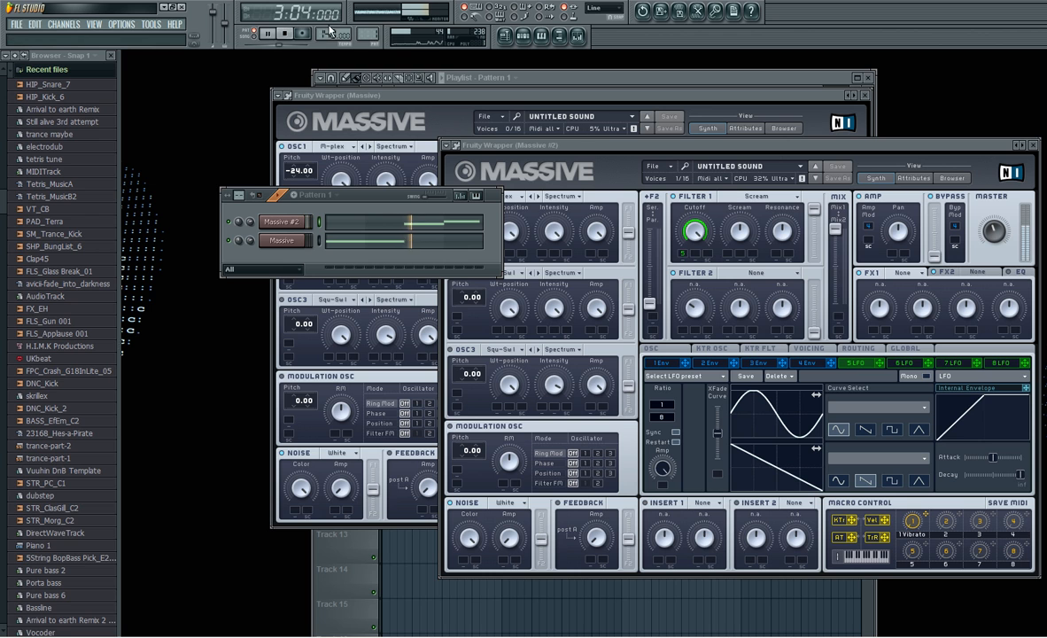
click(287, 34)
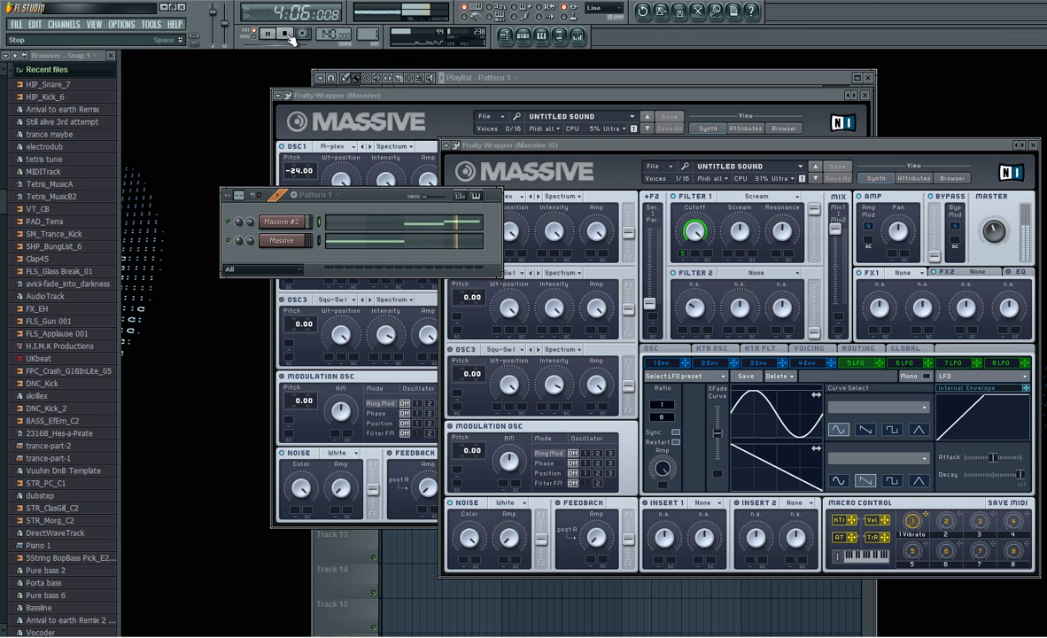
click(287, 33)
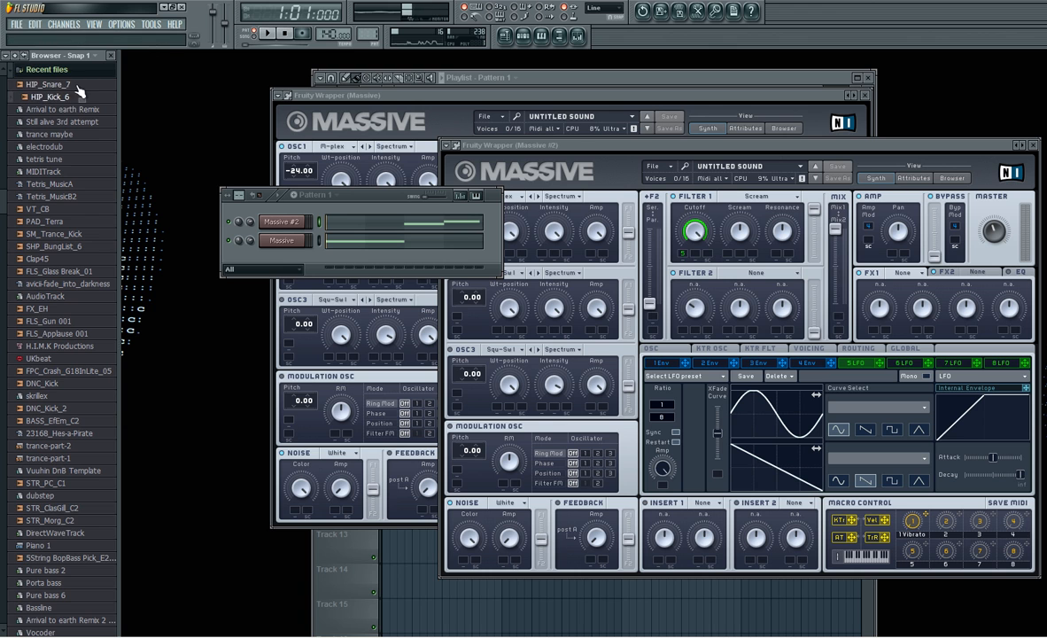
Step: Add HP_Kick_6 and HP_Snare_7 sample channels and turn on a drum hit step
double_click(44, 85)
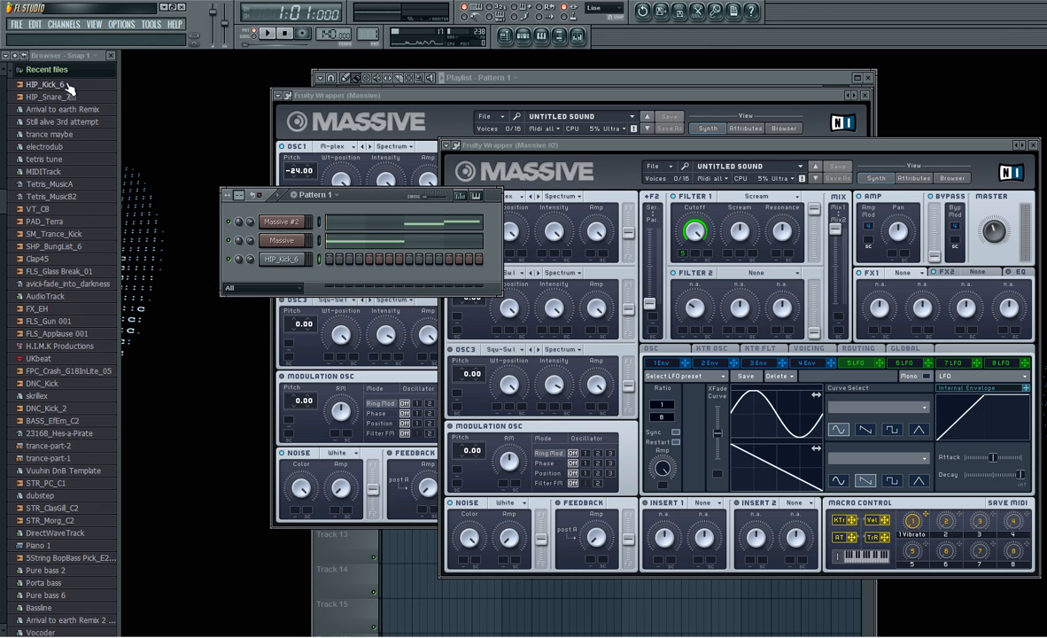
drag(50, 95, 321, 276)
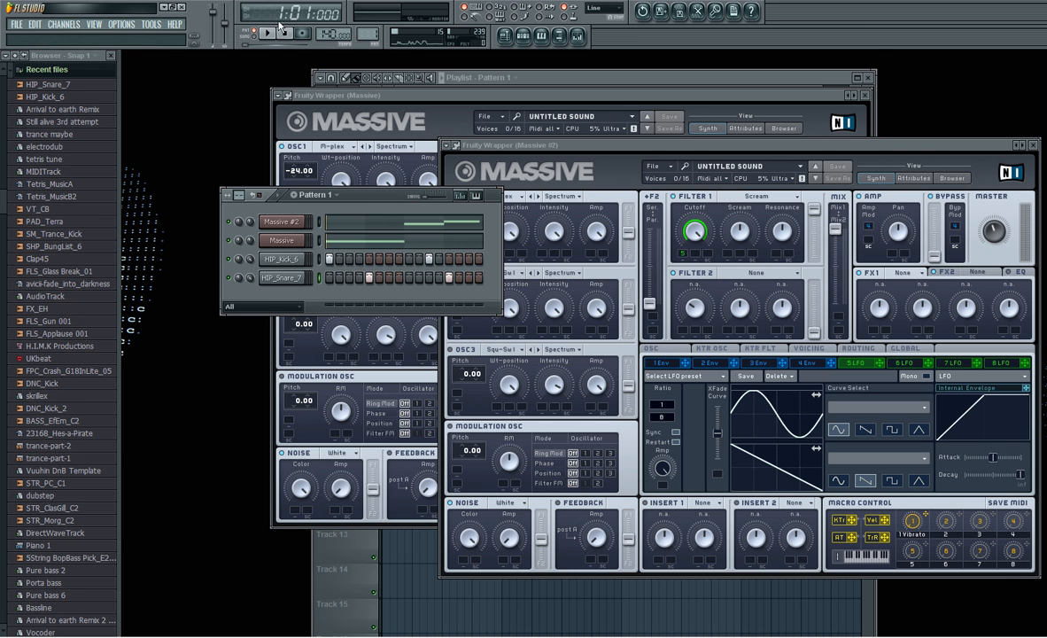
click(269, 32)
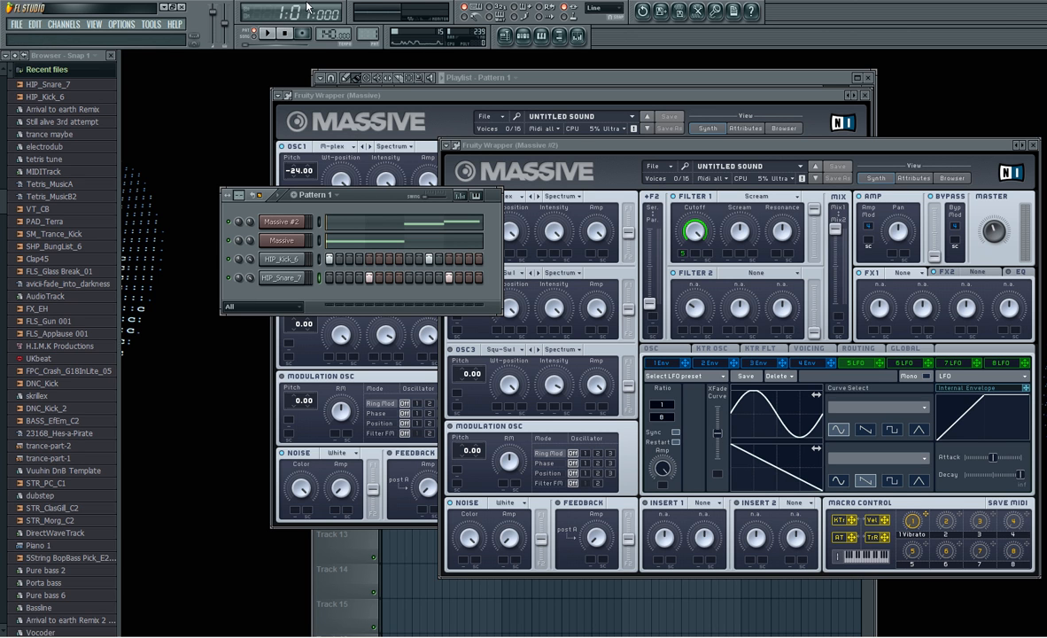
mouse_move(267, 34)
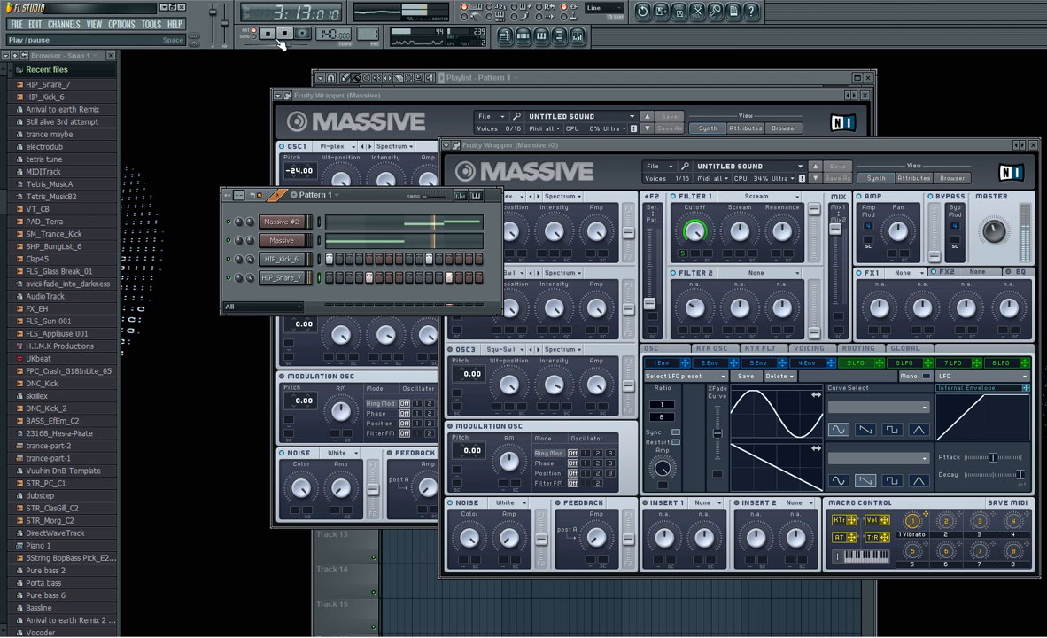
click(268, 32)
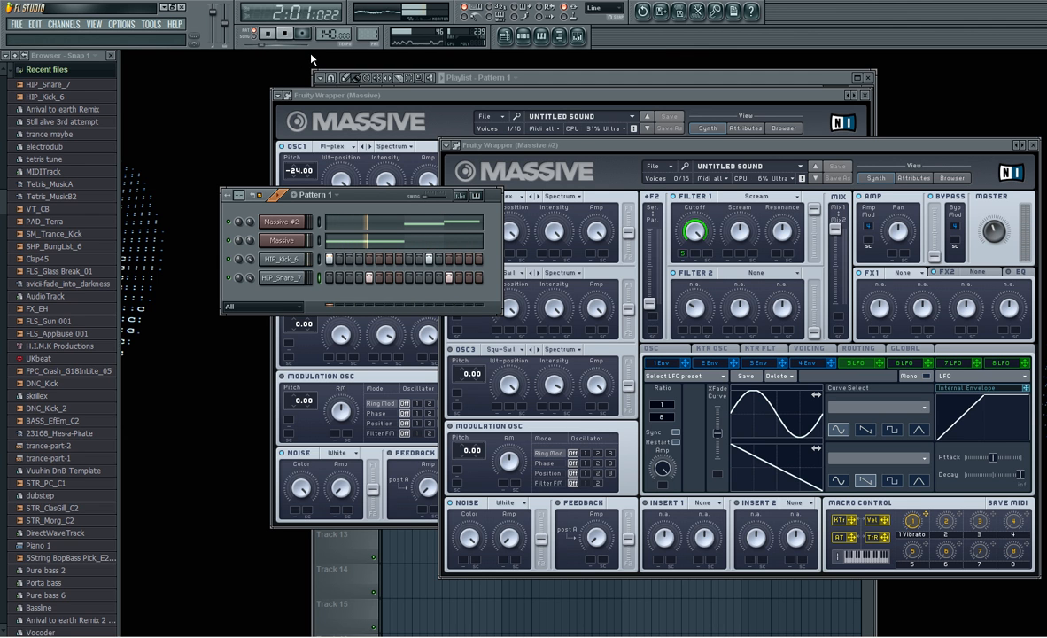
click(283, 32)
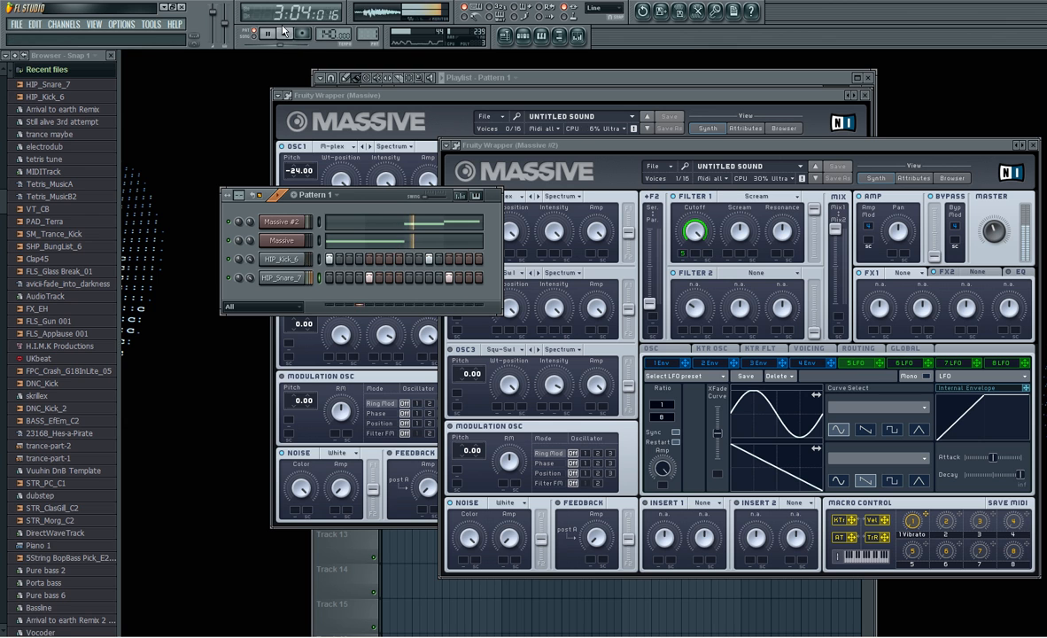
click(267, 32)
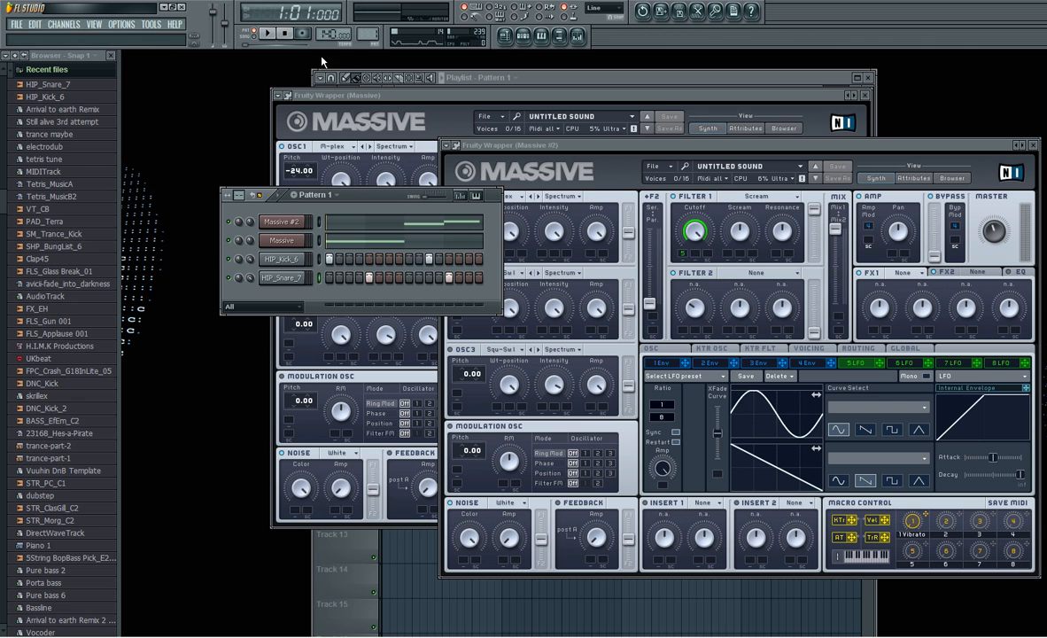
click(291, 32)
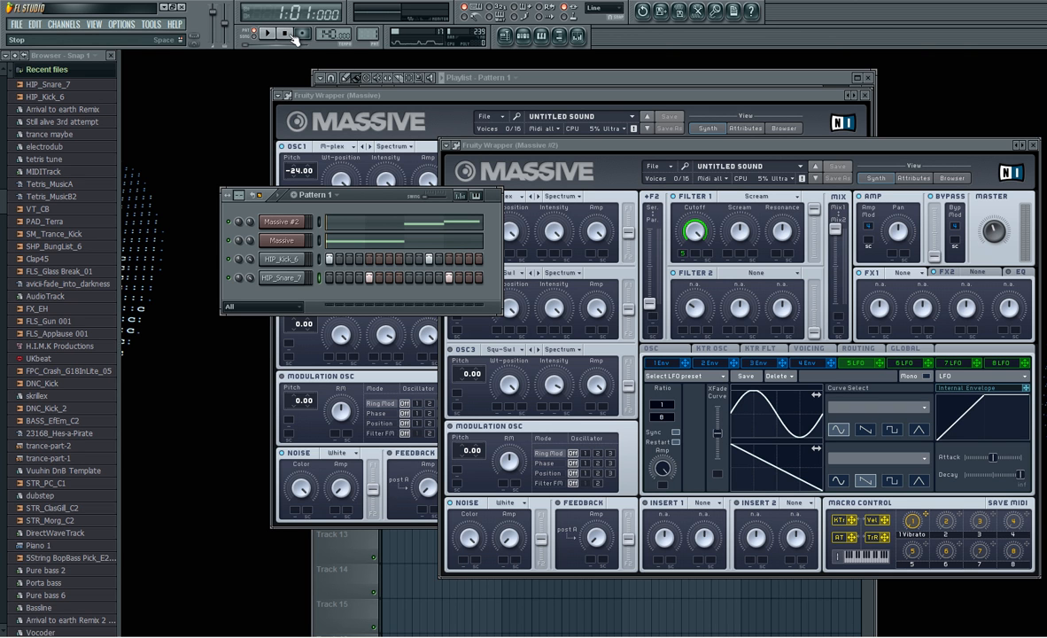